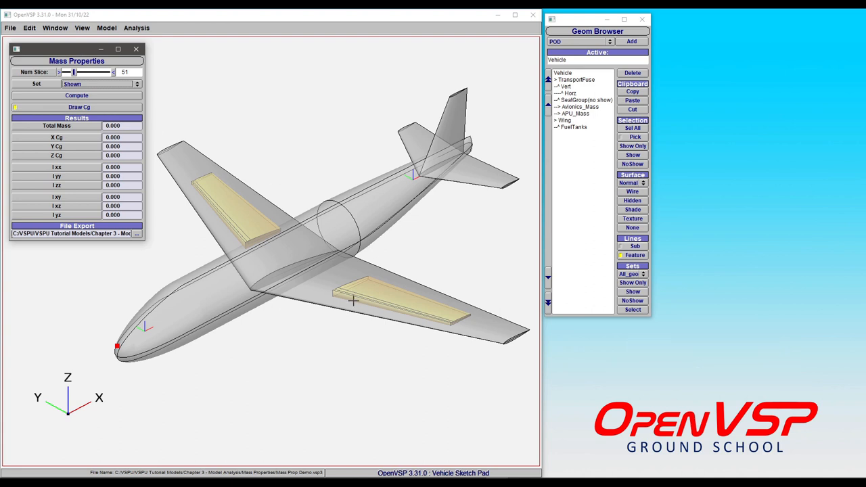
{"action": "mouse_move", "coordinate": [227, 199]}
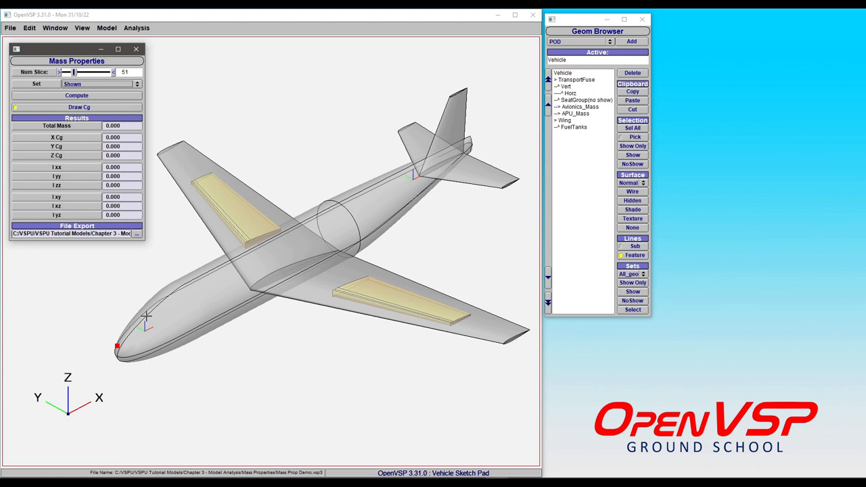
{"action": "mouse_move", "coordinate": [152, 341]}
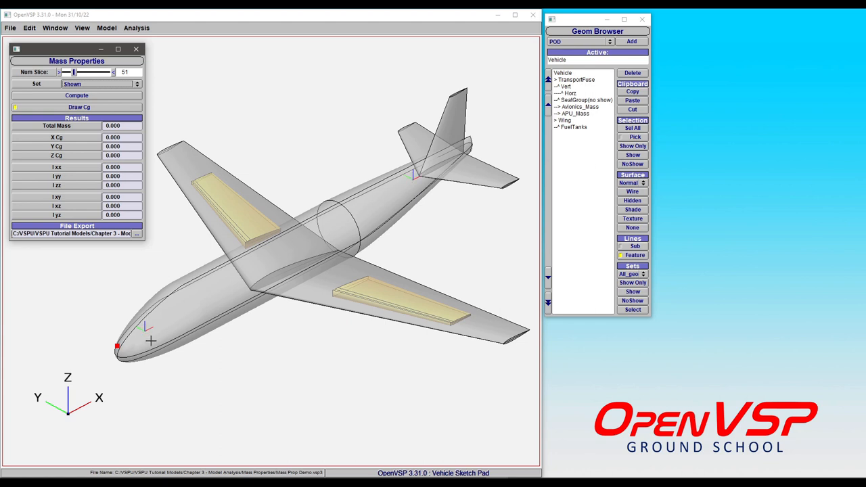
Select APU_Mass in the Geom Browser and show its point mass of 150
{"action": "left_click", "coordinate": [579, 107]}
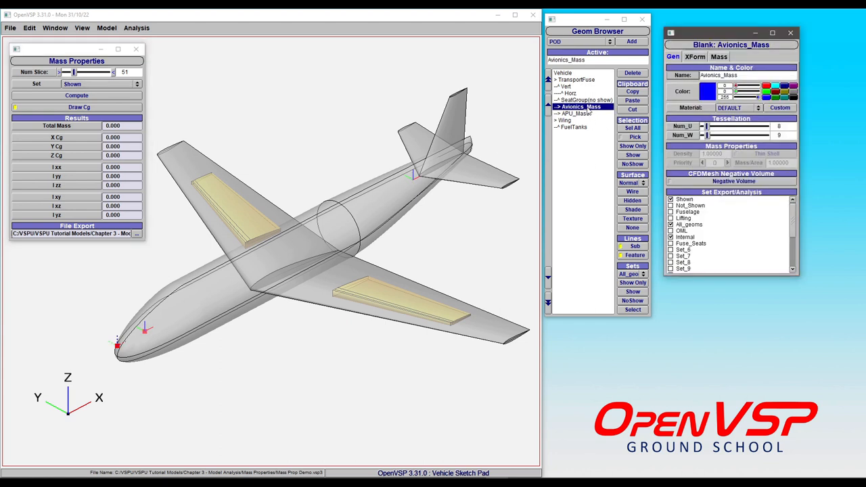
{"action": "left_click", "coordinate": [574, 114]}
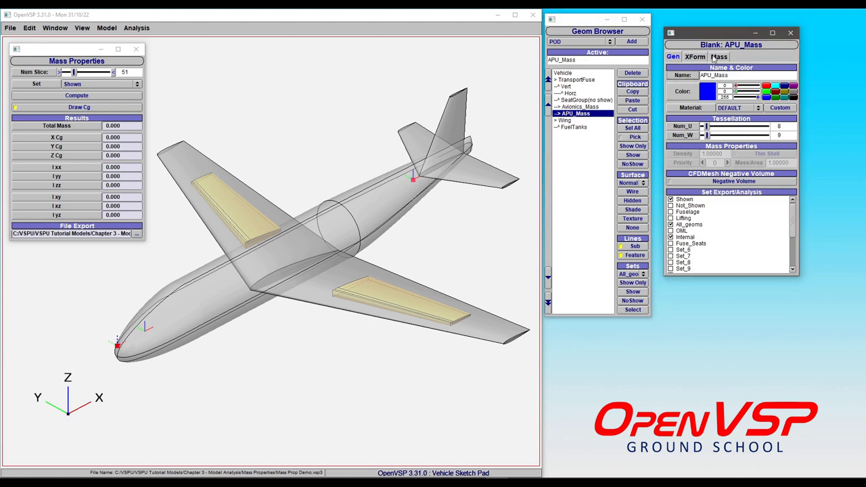
{"action": "left_click", "coordinate": [718, 57]}
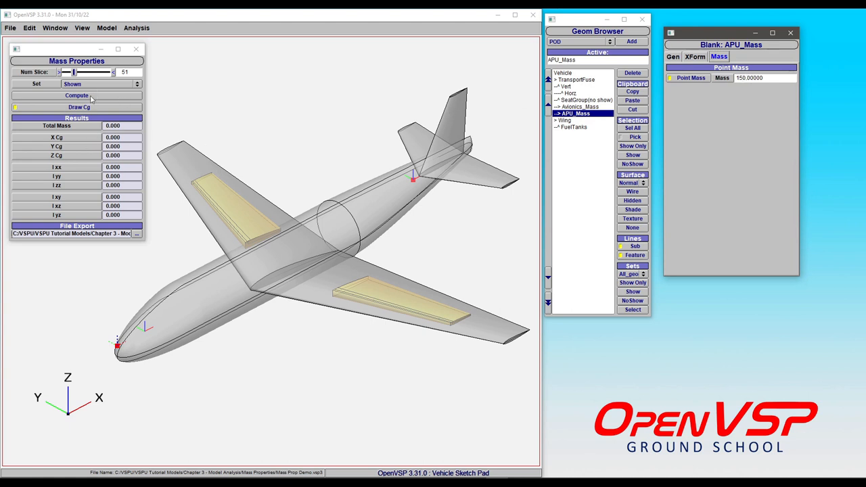
{"action": "left_click", "coordinate": [76, 95]}
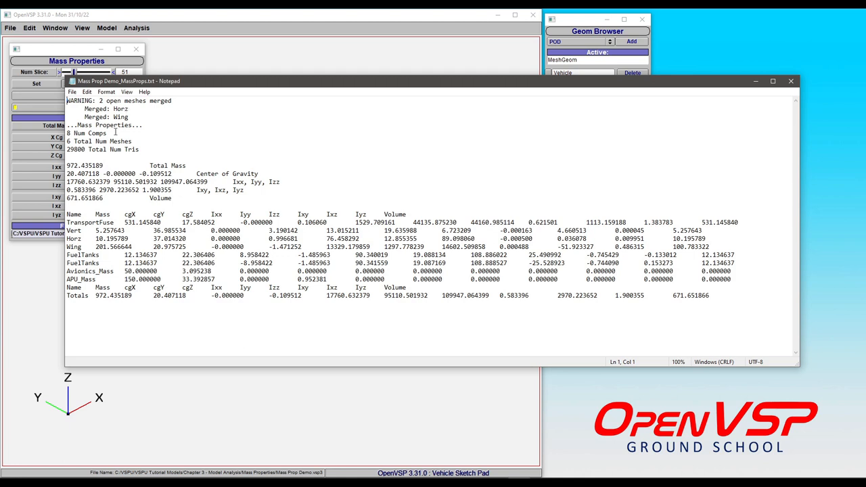
{"action": "mouse_move", "coordinate": [115, 132]}
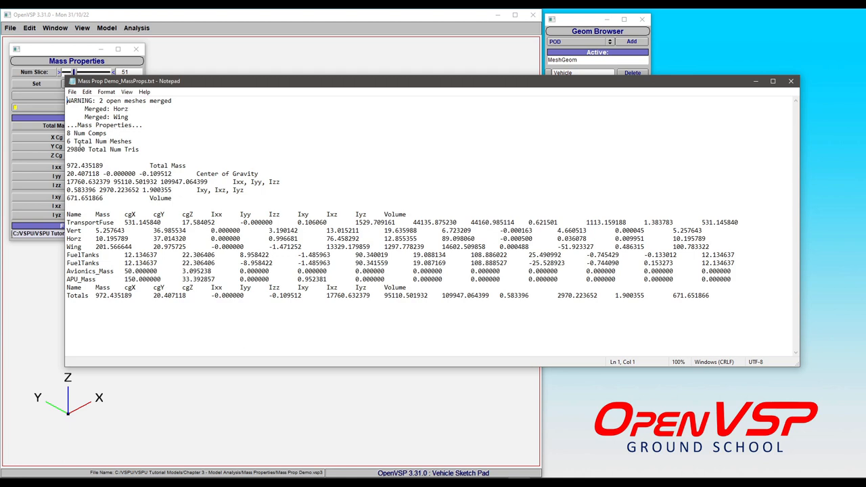
{"action": "mouse_move", "coordinate": [103, 148]}
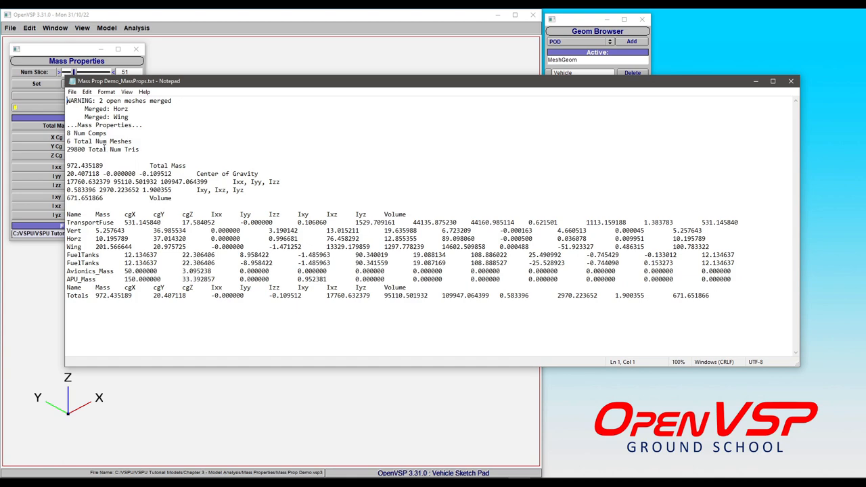
{"action": "mouse_move", "coordinate": [265, 184]}
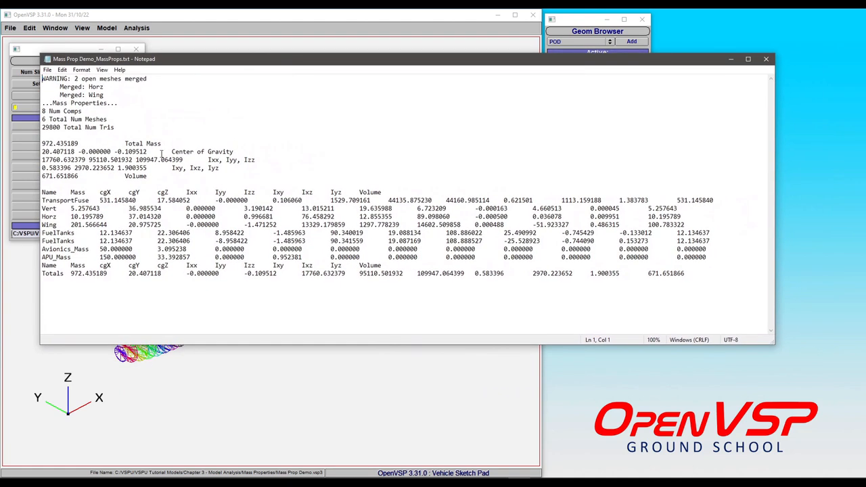
{"action": "mouse_move", "coordinate": [130, 216]}
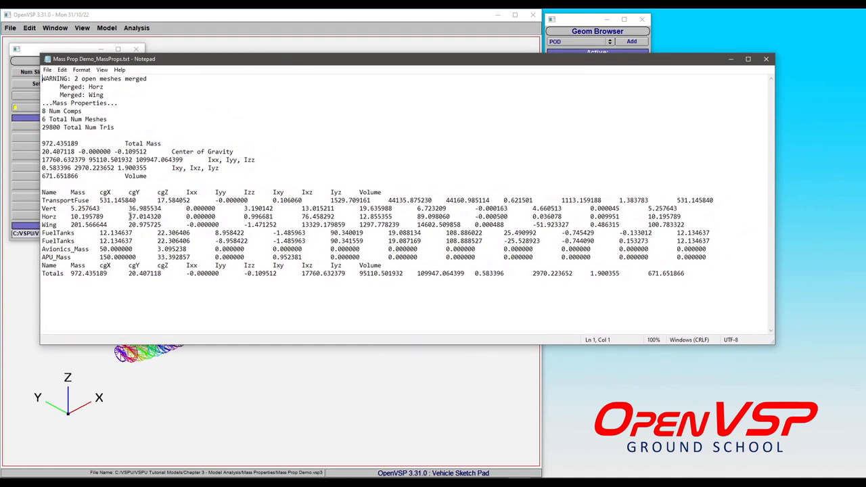
{"action": "mouse_move", "coordinate": [353, 220]}
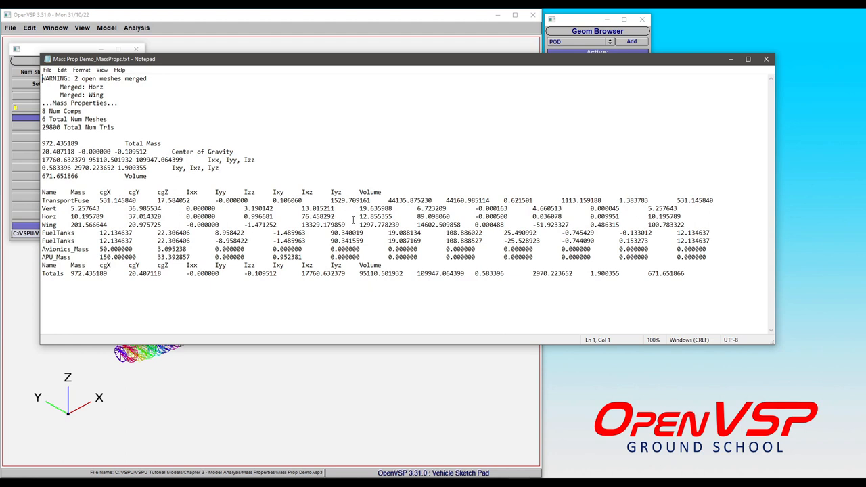
{"action": "mouse_move", "coordinate": [655, 209]}
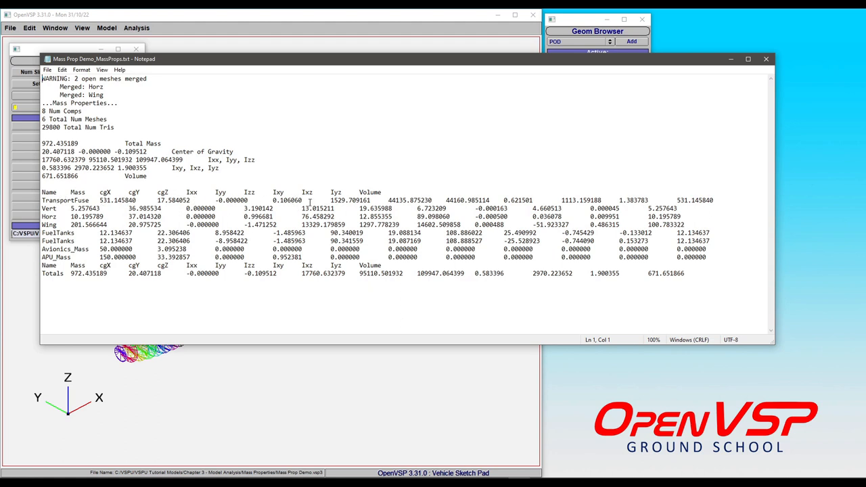
{"action": "mouse_move", "coordinate": [717, 195]}
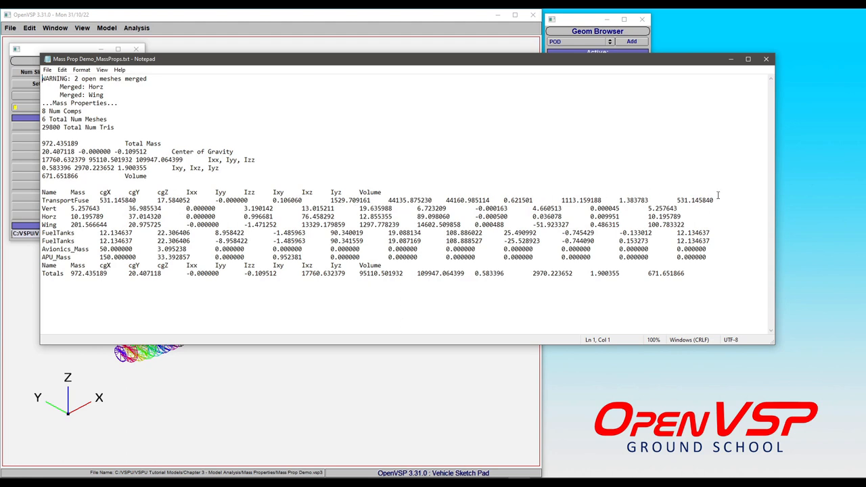
{"action": "mouse_move", "coordinate": [262, 223]}
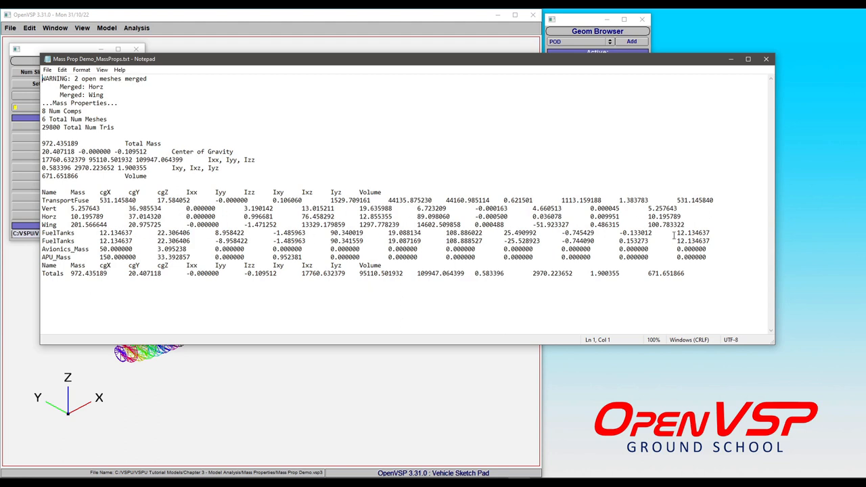
{"action": "mouse_move", "coordinate": [92, 247]}
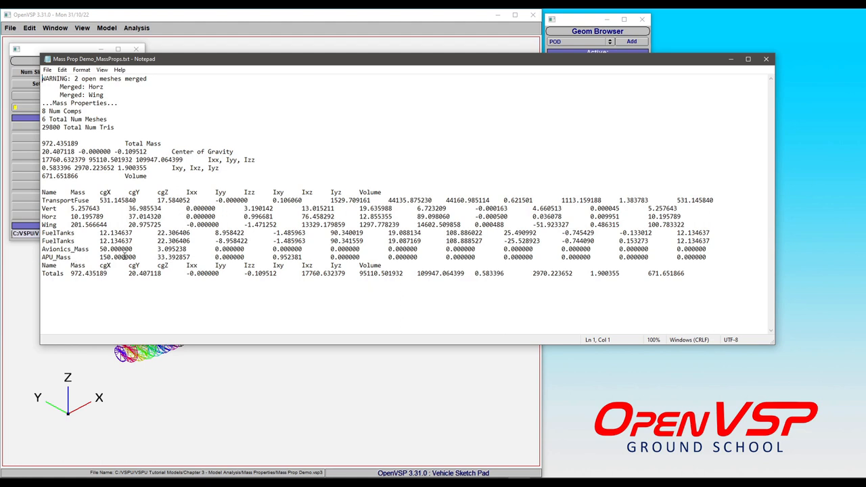
{"action": "mouse_move", "coordinate": [125, 256]}
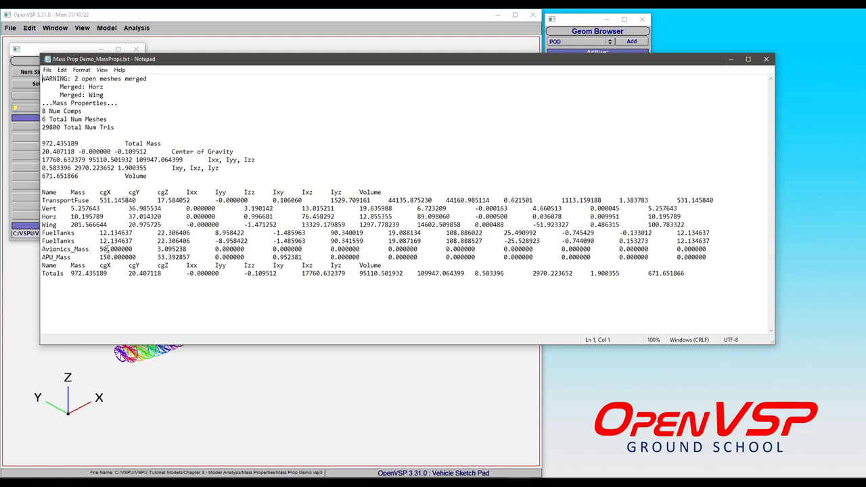
{"action": "mouse_move", "coordinate": [129, 258]}
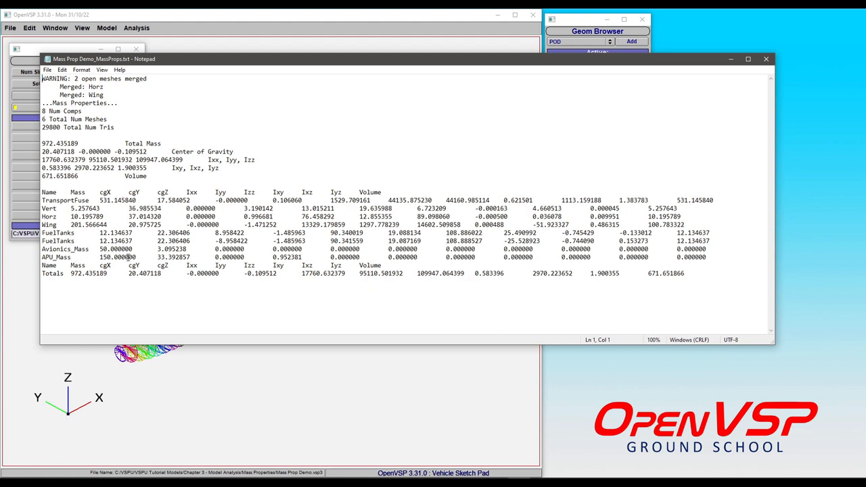